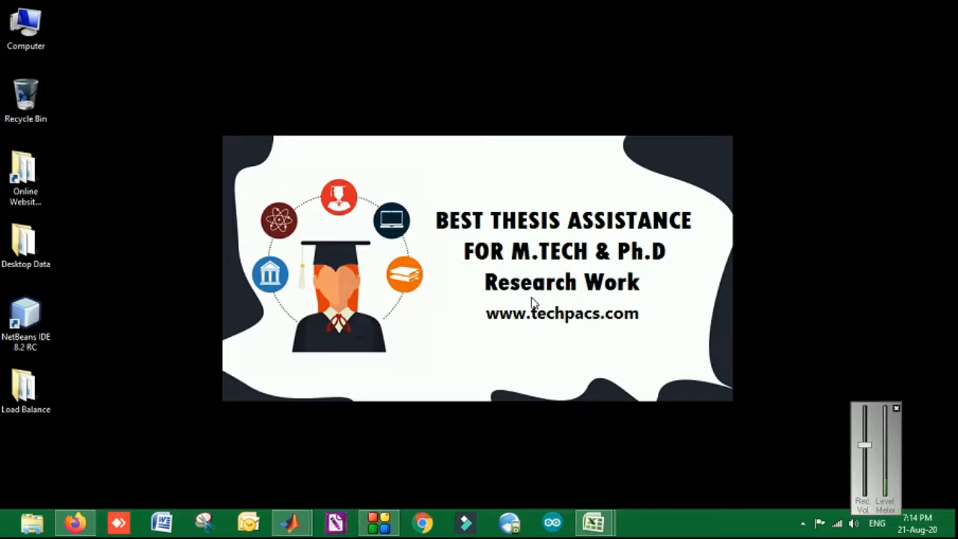
{"action": "mouse_move", "coordinate": [360, 473]}
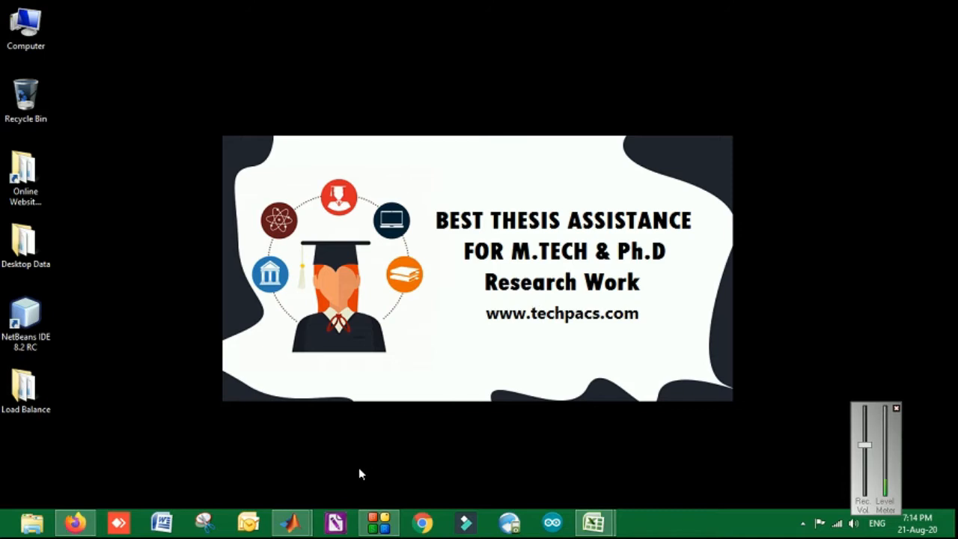
{"action": "mouse_move", "coordinate": [292, 521]}
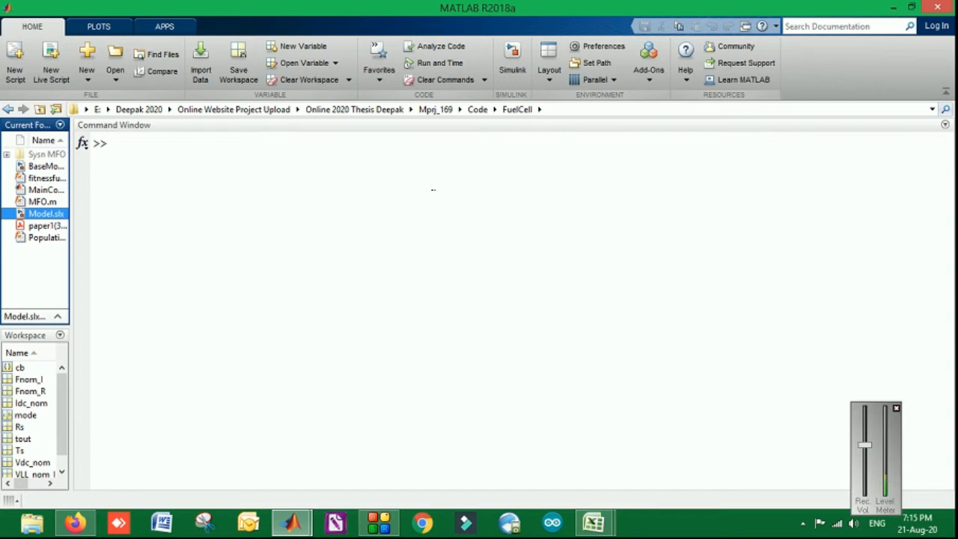
Open paper1(3)(1).pdf in Acrobat Reader and scroll to Figures 4 and 5 on page 3.
{"action": "right_click", "coordinate": [41, 225]}
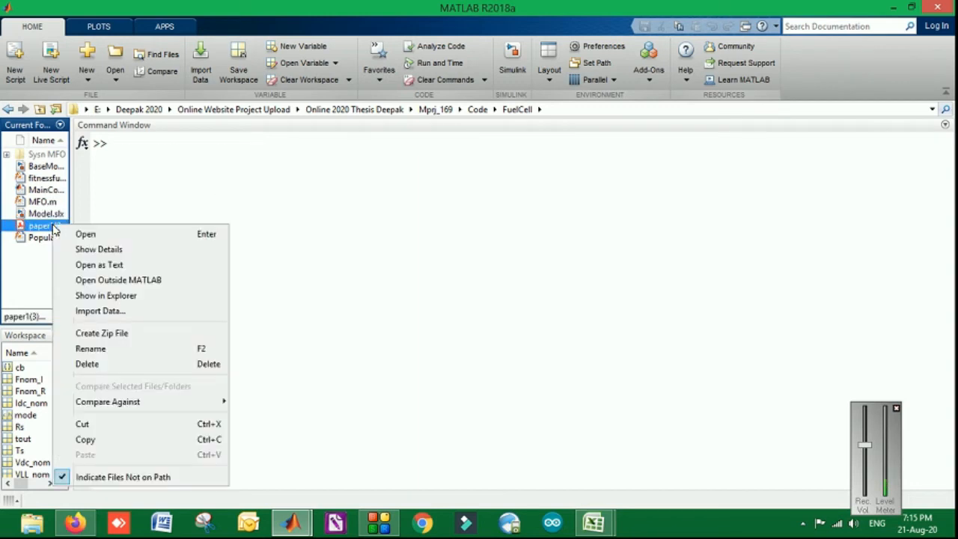
{"action": "left_click", "coordinate": [85, 233]}
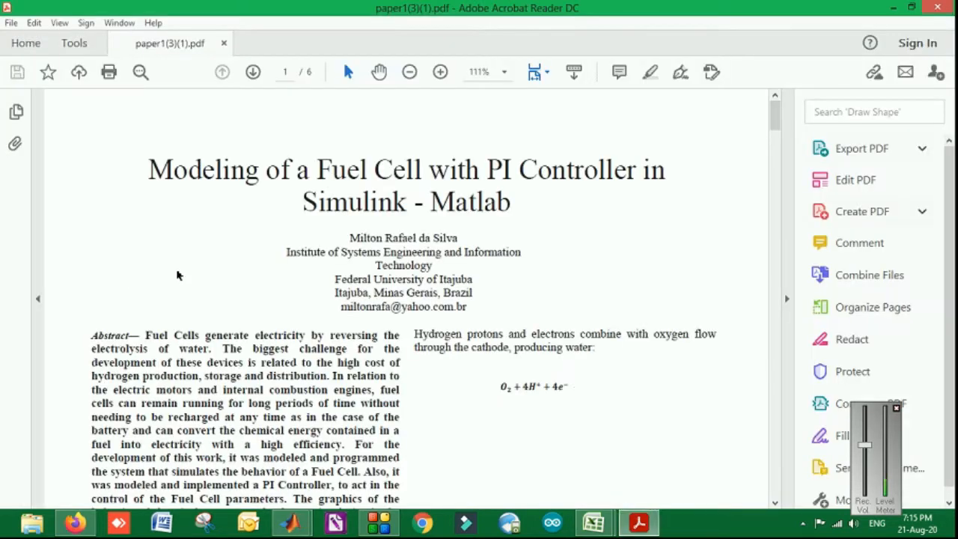
{"action": "scroll", "scroll_direction": "down", "scroll_amount": 3}
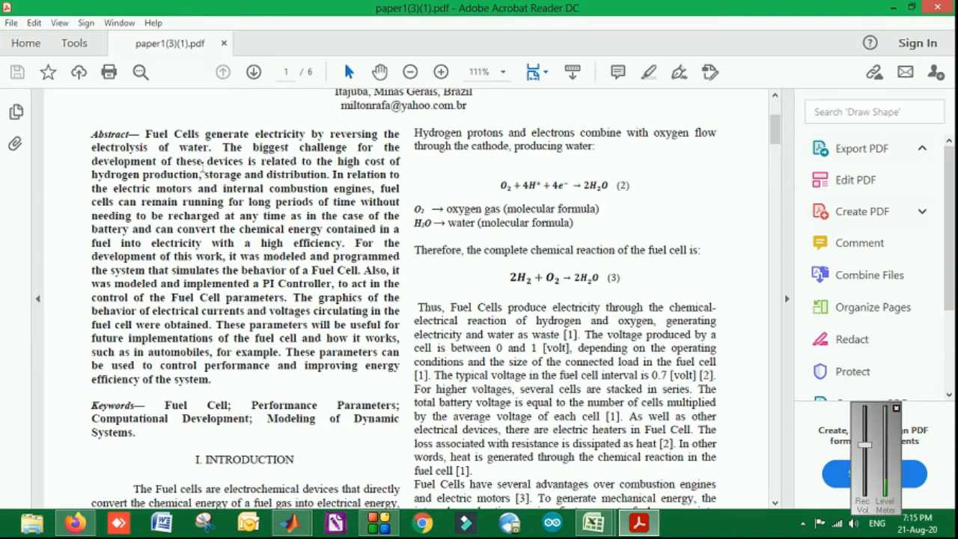
{"action": "left_click", "coordinate": [861, 148]}
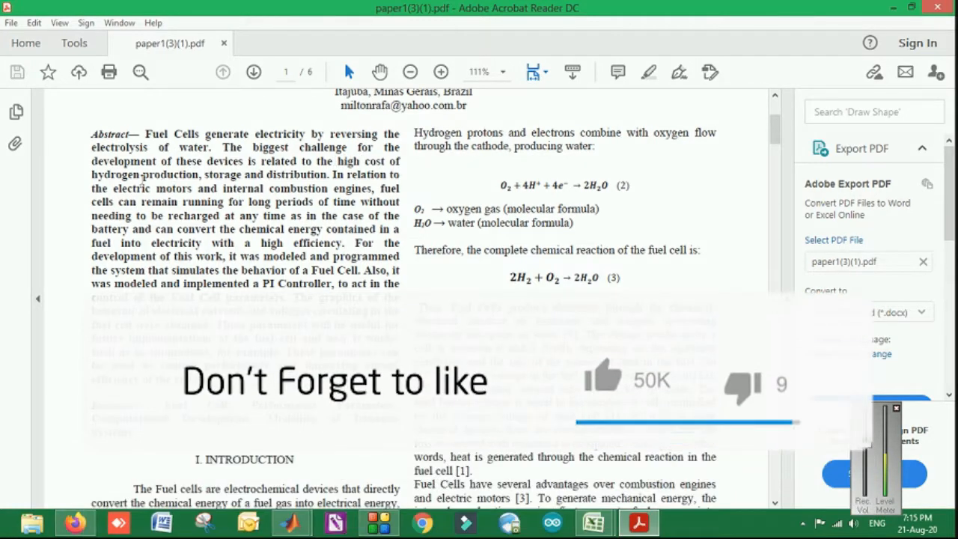
{"action": "scroll", "scroll_direction": "down", "scroll_amount": 3}
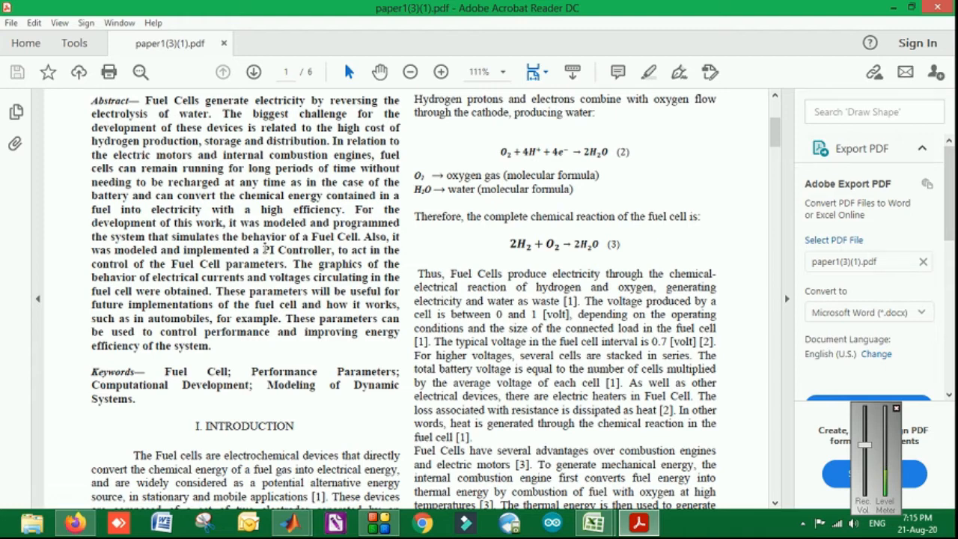
{"action": "scroll", "scroll_direction": "down", "scroll_amount": 3}
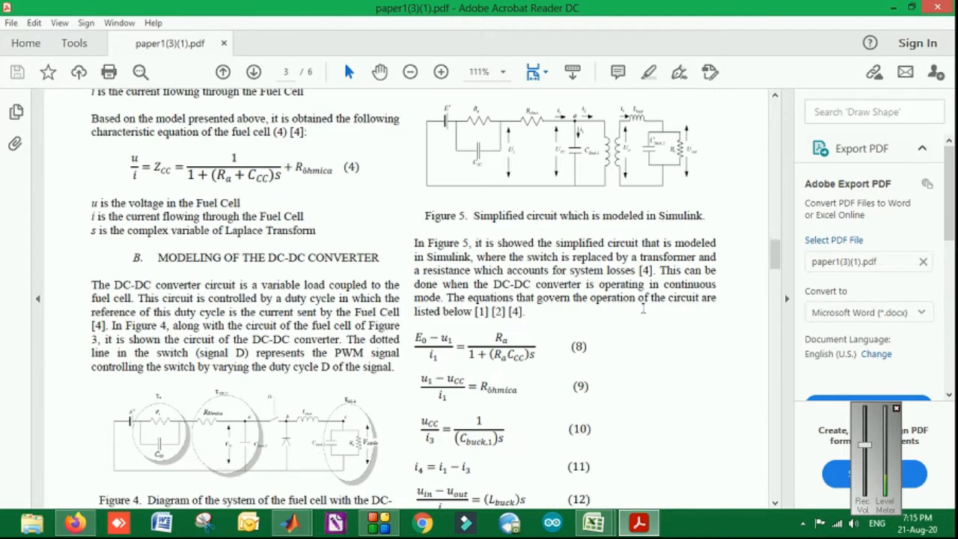
{"action": "left_click", "coordinate": [290, 521]}
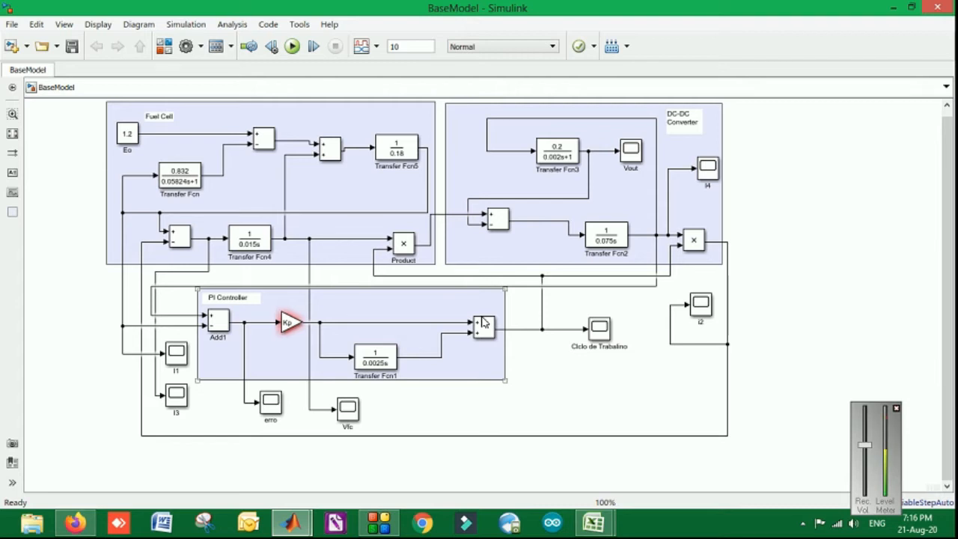
Run BaseModel, then close the undefined-Kp error report and the upgrade banner.
{"action": "left_click", "coordinate": [217, 322]}
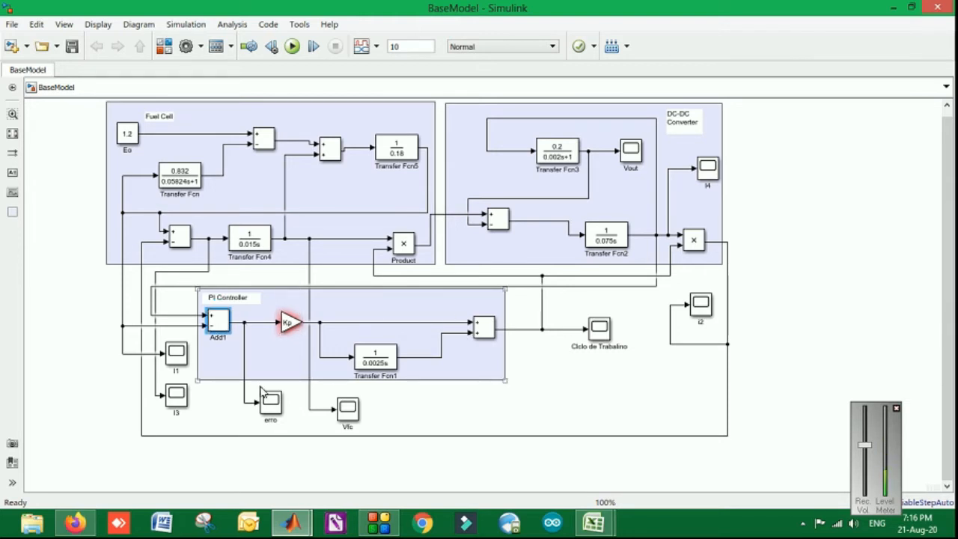
{"action": "left_click", "coordinate": [291, 47]}
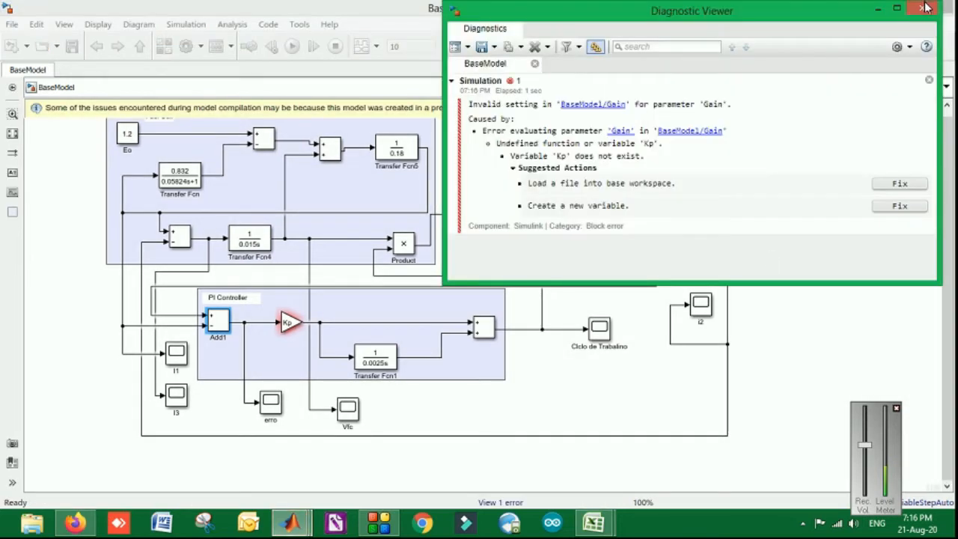
{"action": "left_click", "coordinate": [926, 8]}
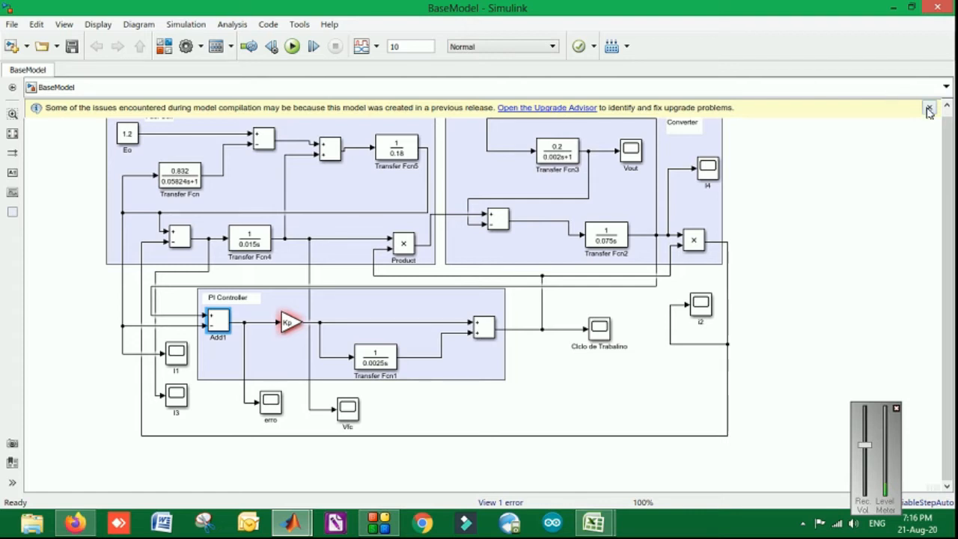
{"action": "left_click", "coordinate": [928, 107]}
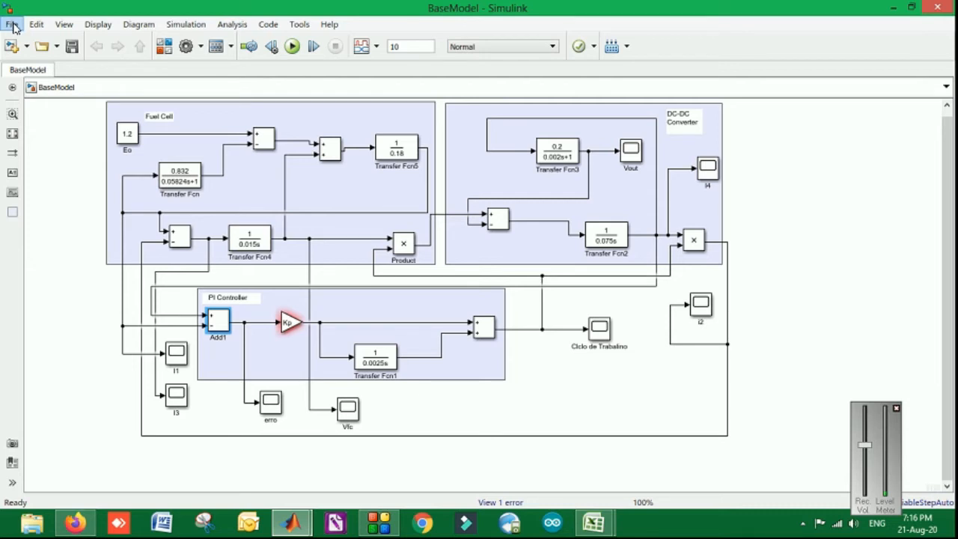
{"action": "left_click", "coordinate": [11, 24]}
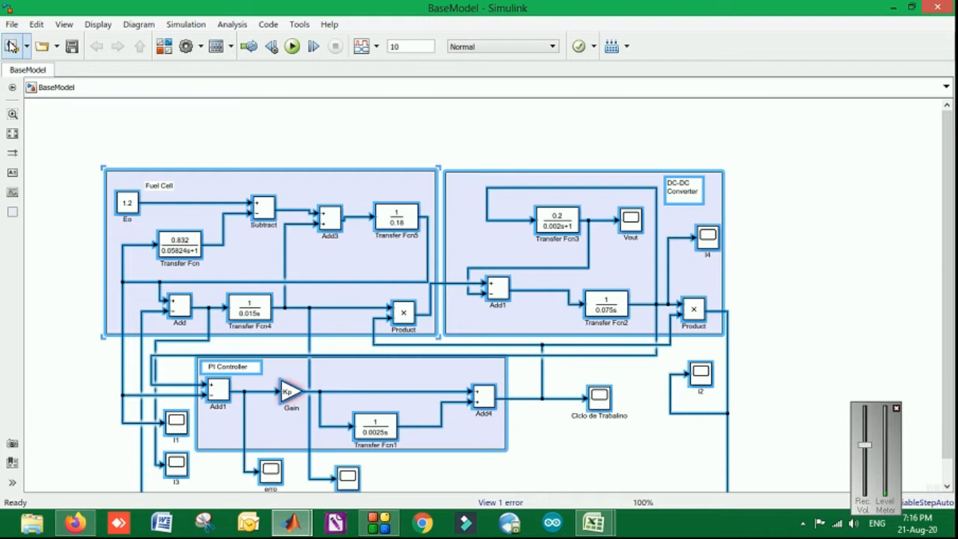
{"action": "left_click", "coordinate": [12, 24]}
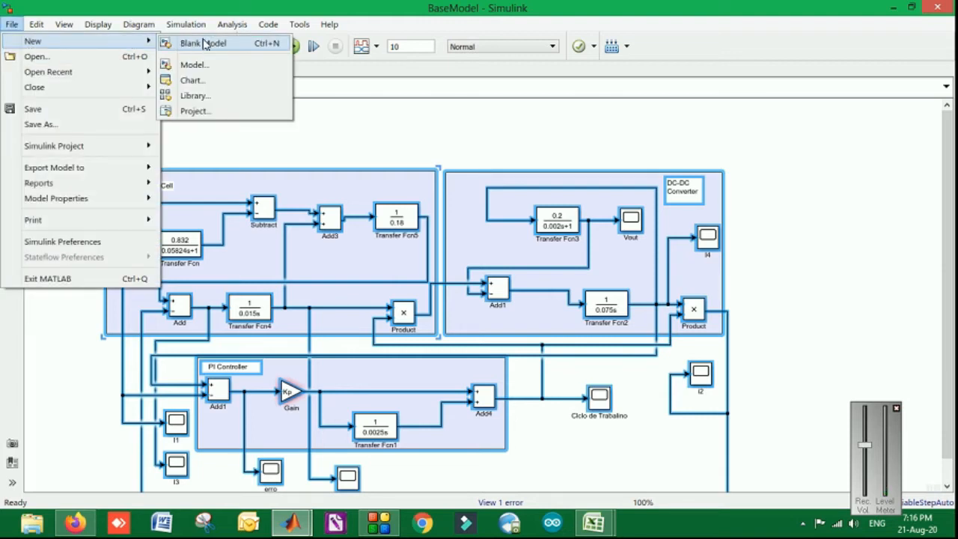
{"action": "left_click", "coordinate": [203, 43]}
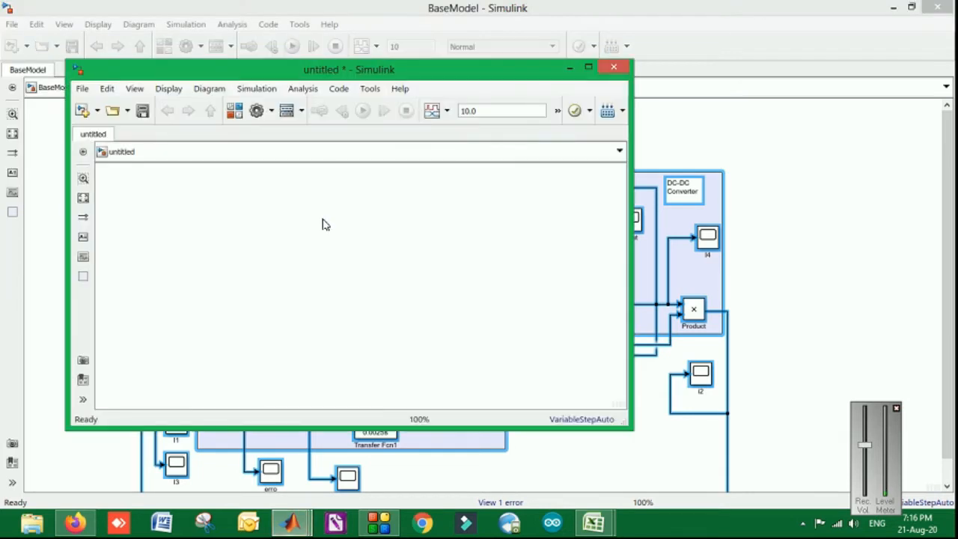
{"action": "left_click", "coordinate": [362, 111]}
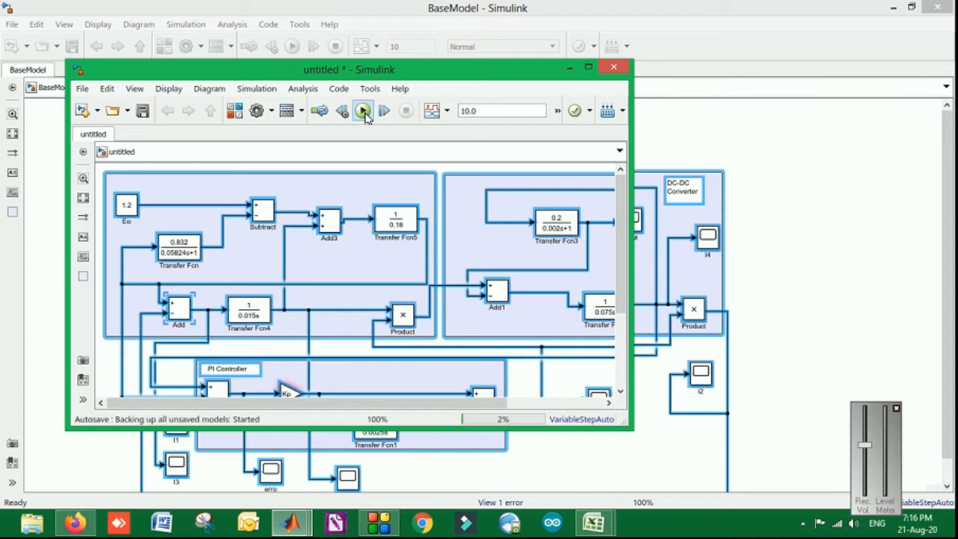
{"action": "left_click", "coordinate": [363, 111]}
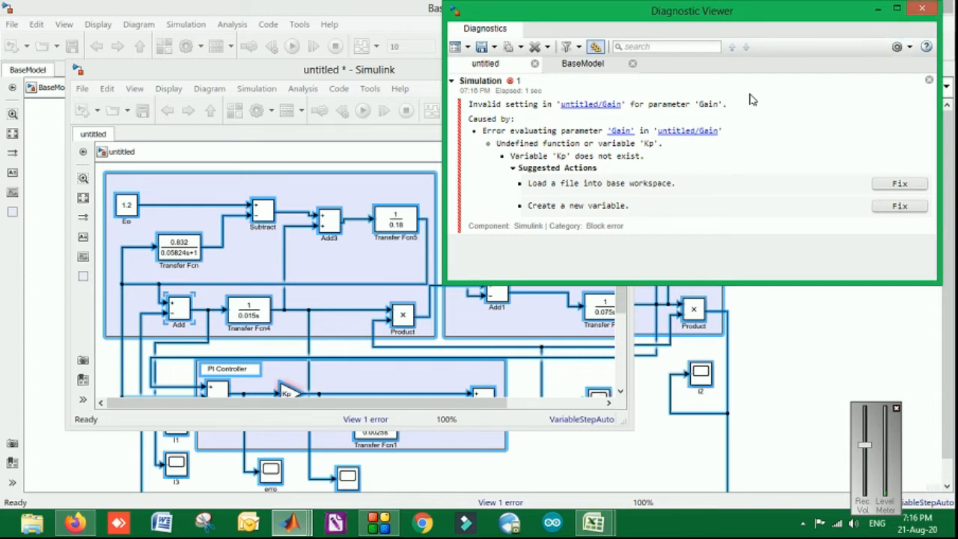
{"action": "left_click", "coordinate": [920, 8]}
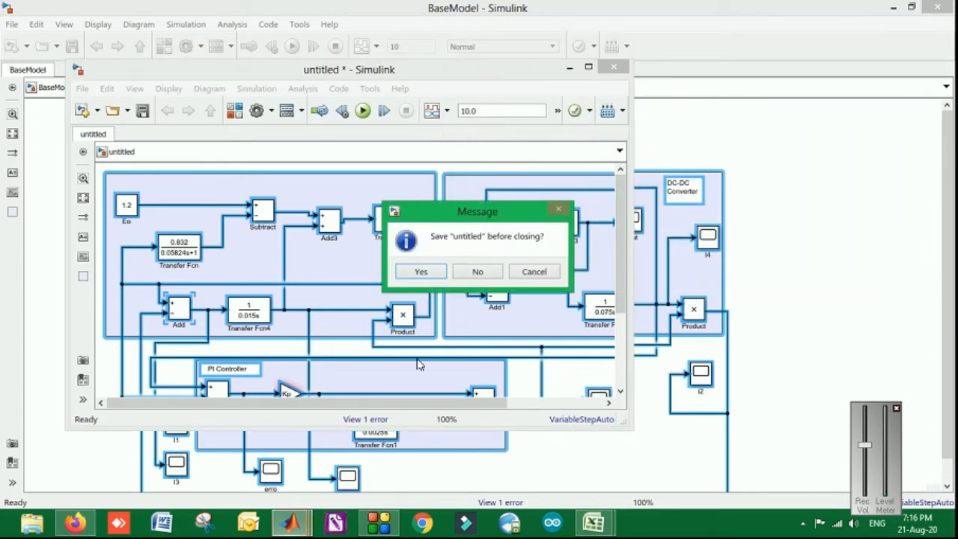
{"action": "left_click", "coordinate": [476, 271]}
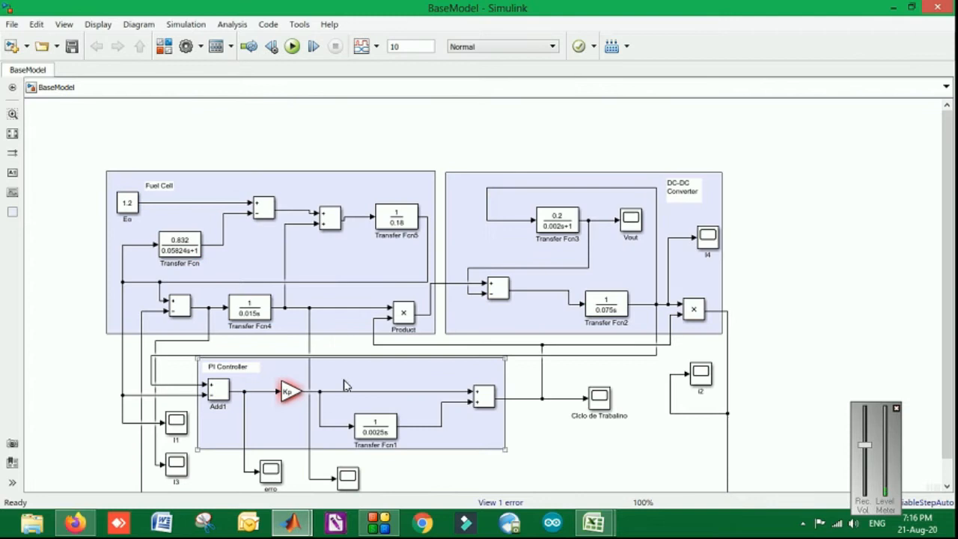
{"action": "left_click", "coordinate": [291, 391]}
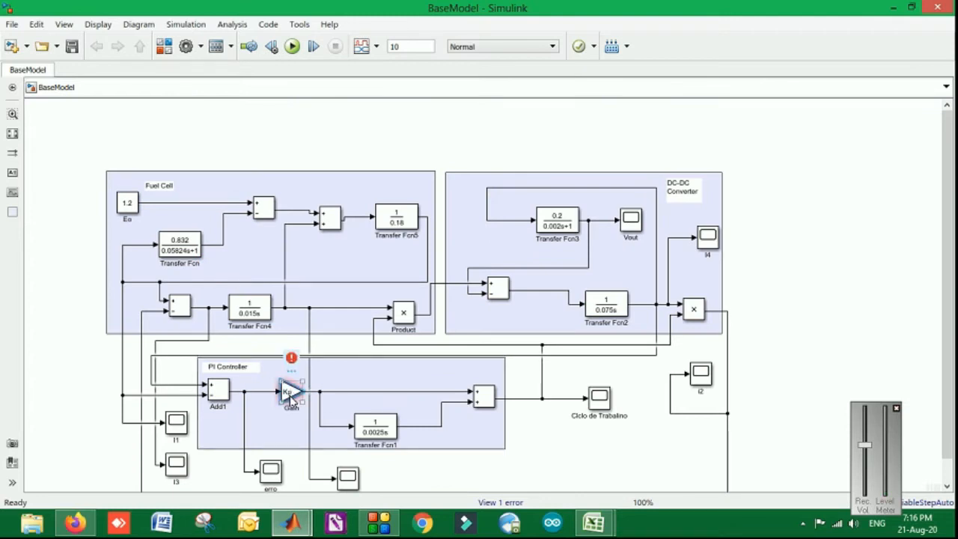
{"action": "double_click", "coordinate": [290, 393]}
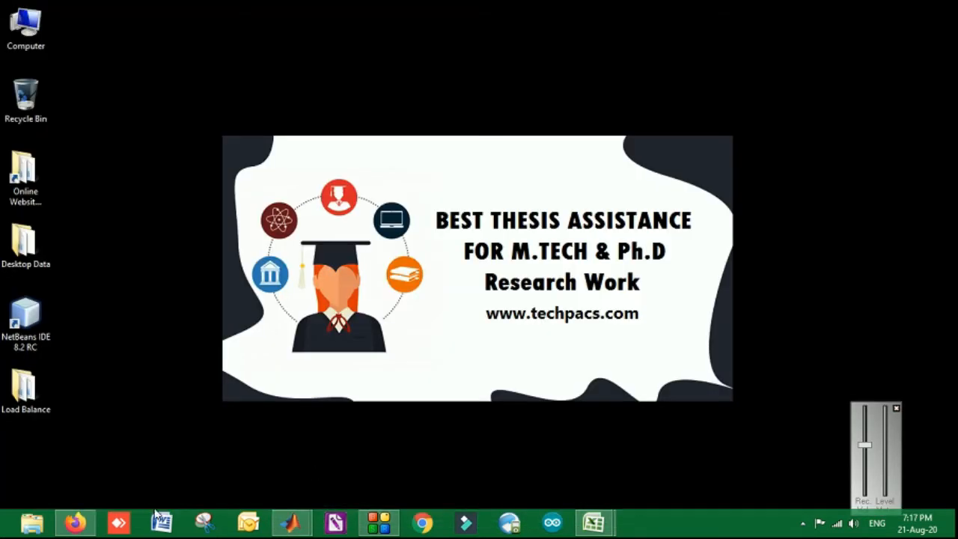
Enter Kp=0.2 in the MATLAB Command Window.
{"action": "left_click", "coordinate": [291, 522]}
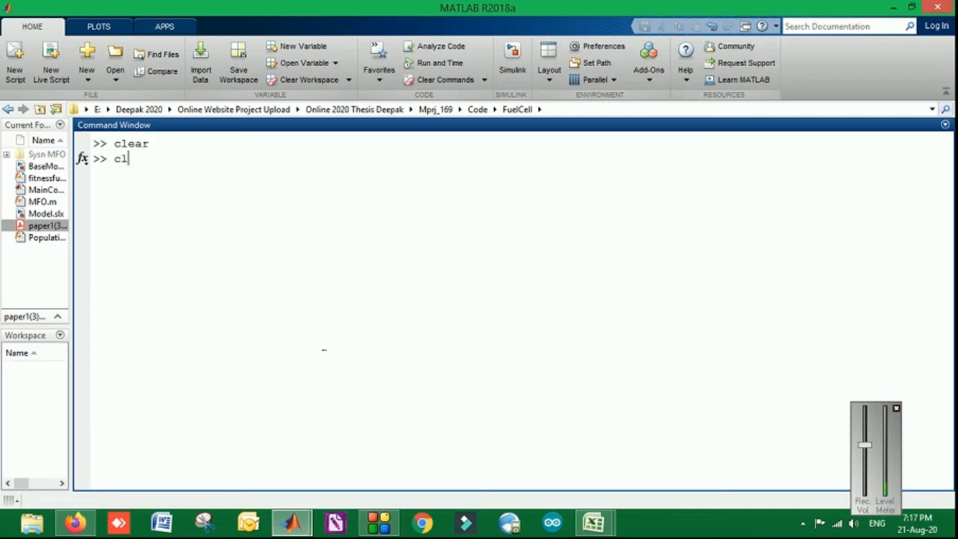
{"action": "type", "text": "kp"}
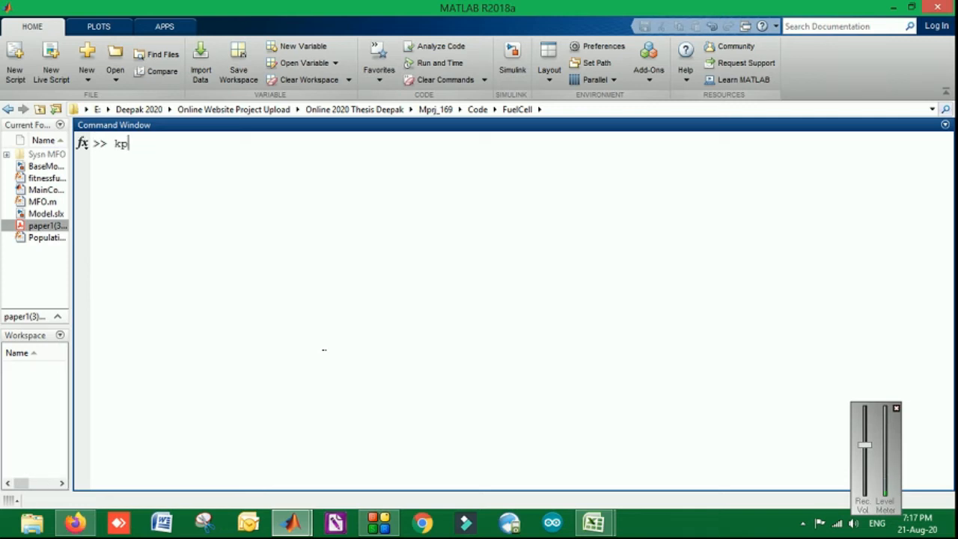
{"action": "type", "text": "Kp="}
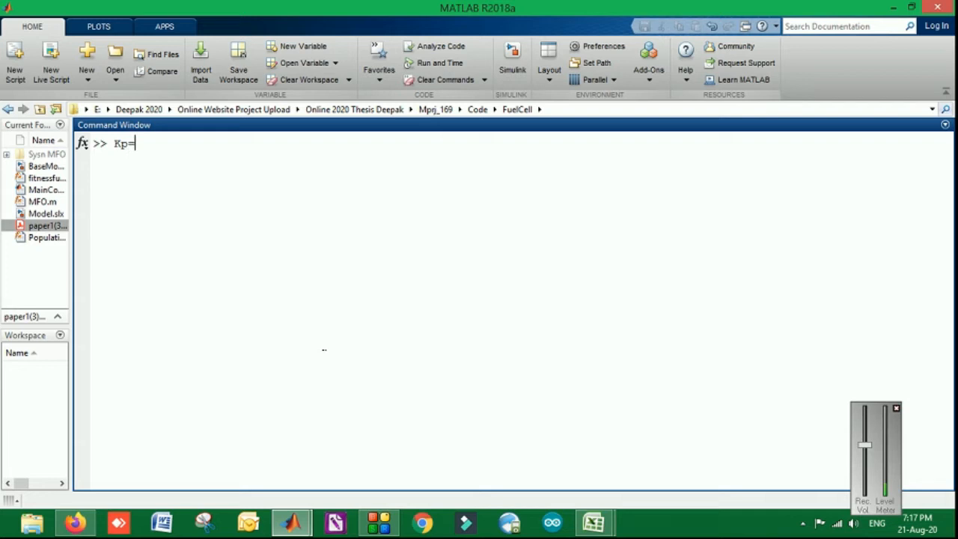
{"action": "type", "text": "0.2"}
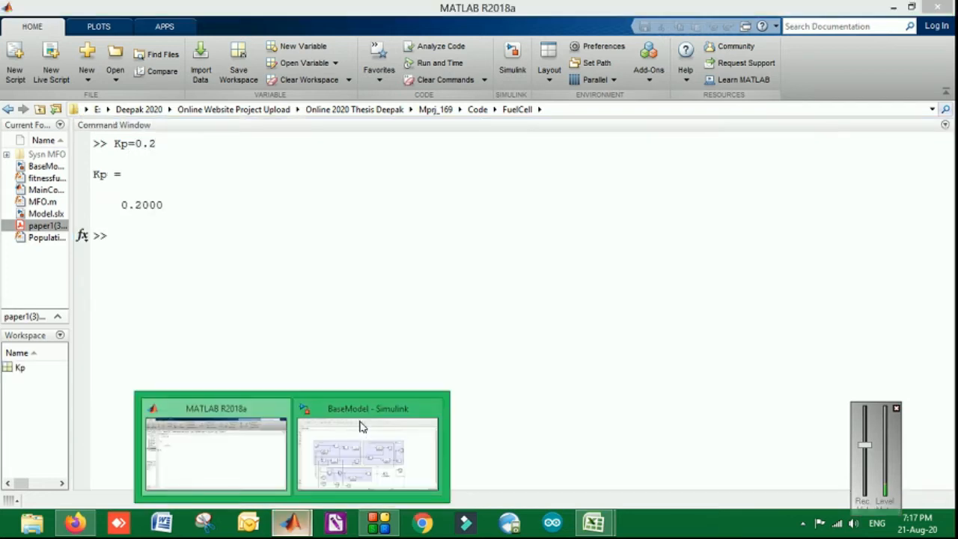
Switch back to the BaseModel window and start its simulation with Kp now defined.
{"action": "left_click", "coordinate": [367, 445]}
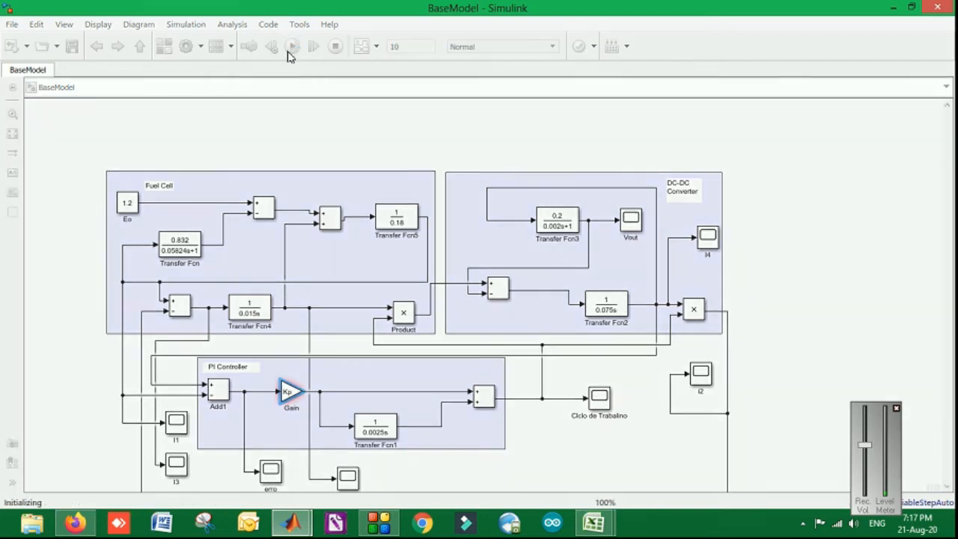
{"action": "left_click", "coordinate": [291, 46]}
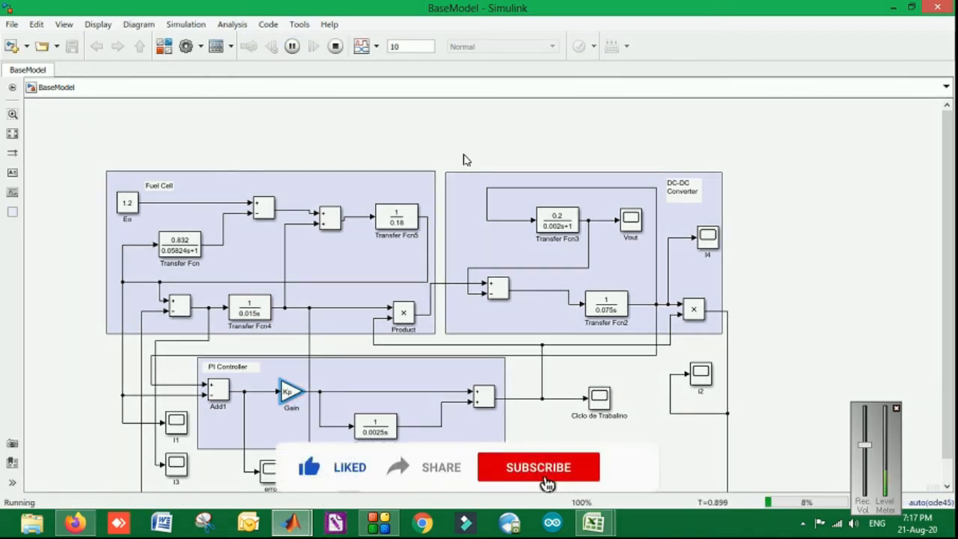
{"action": "left_click", "coordinate": [538, 467]}
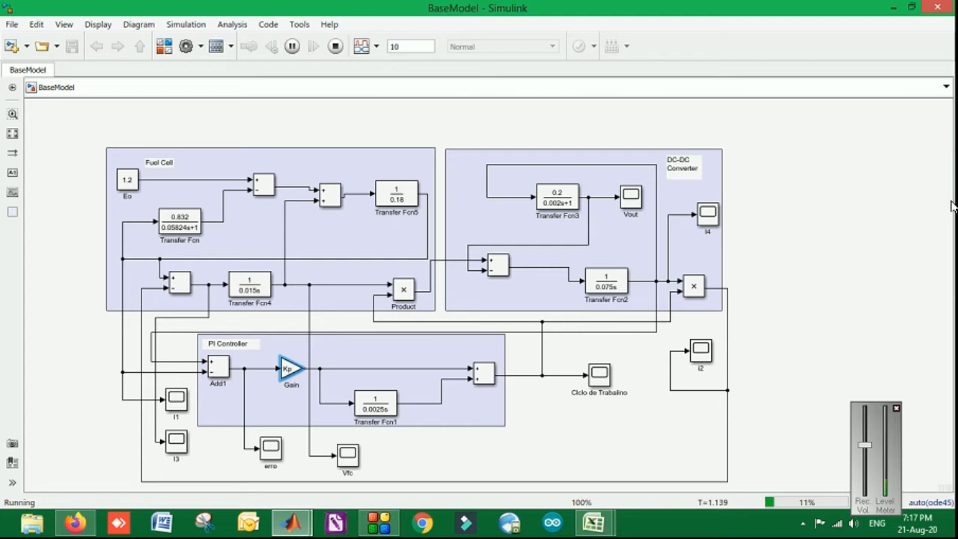
{"action": "mouse_move", "coordinate": [866, 204]}
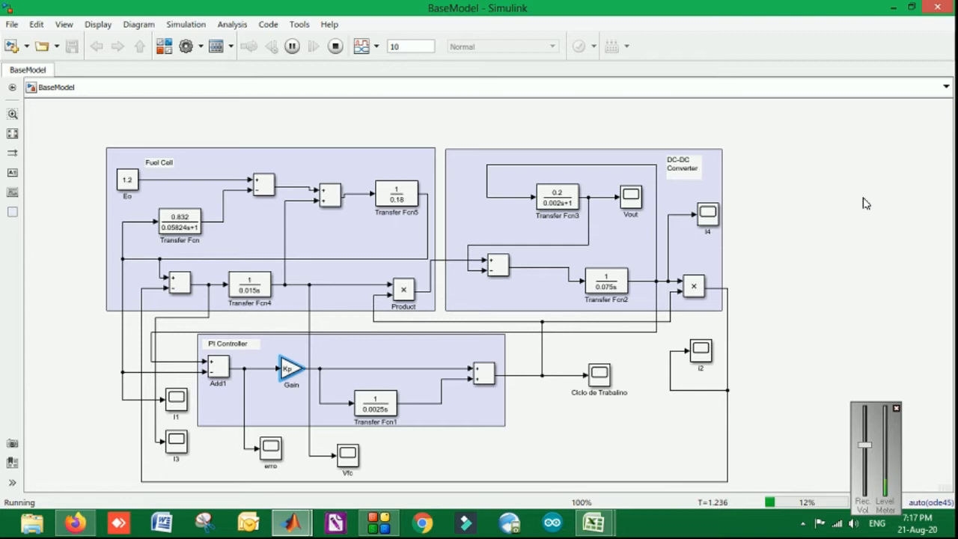
{"action": "mouse_move", "coordinate": [827, 213]}
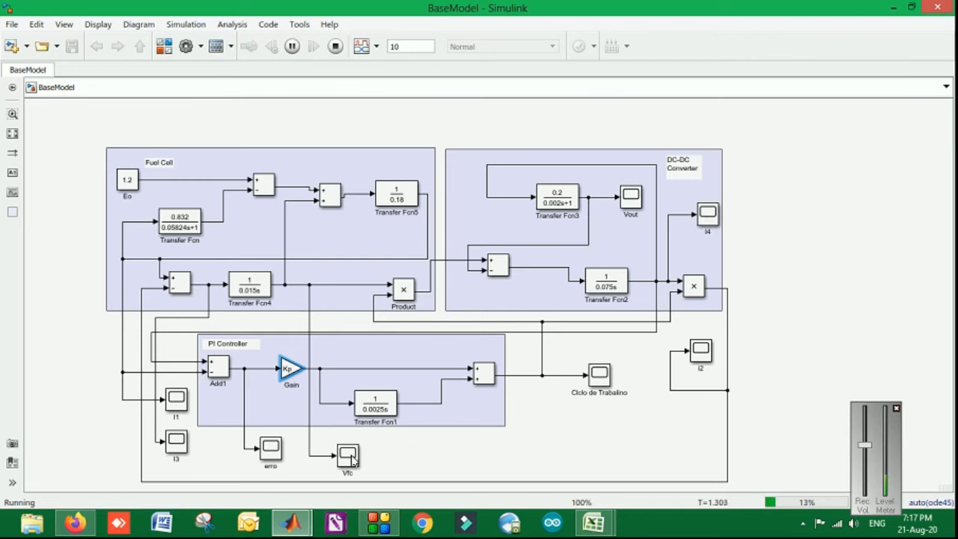
Open and close the Vfc voltage scope, then open the I4 current scope.
{"action": "double_click", "coordinate": [347, 455]}
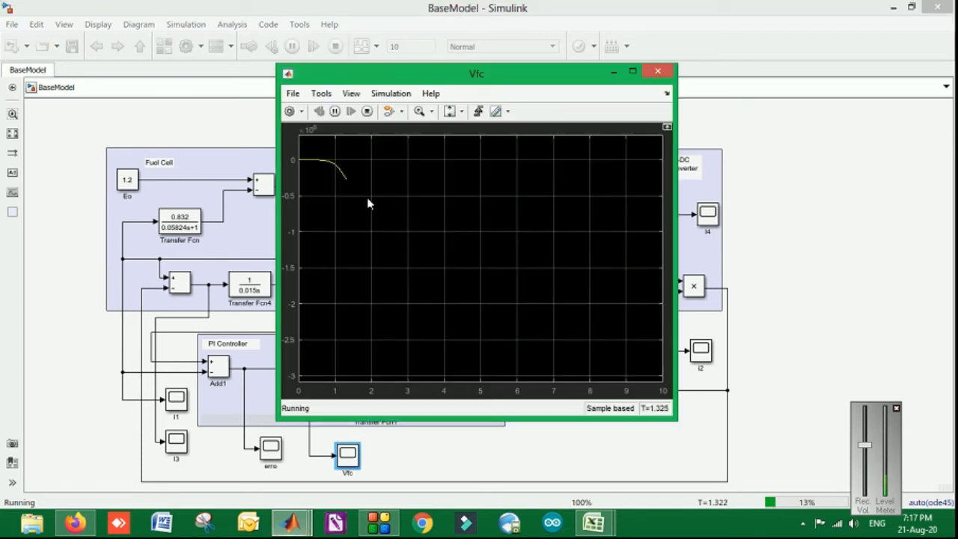
{"action": "mouse_move", "coordinate": [645, 104]}
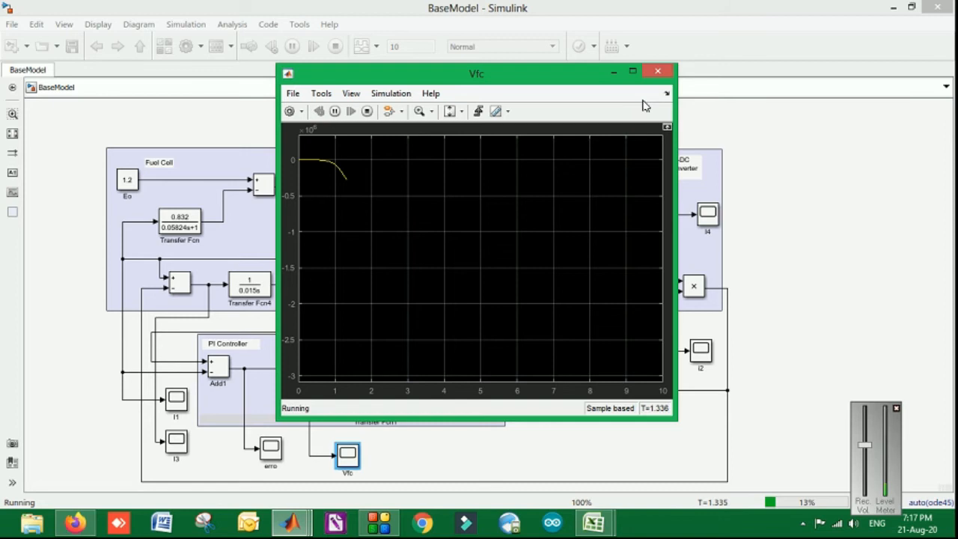
{"action": "left_click", "coordinate": [657, 70]}
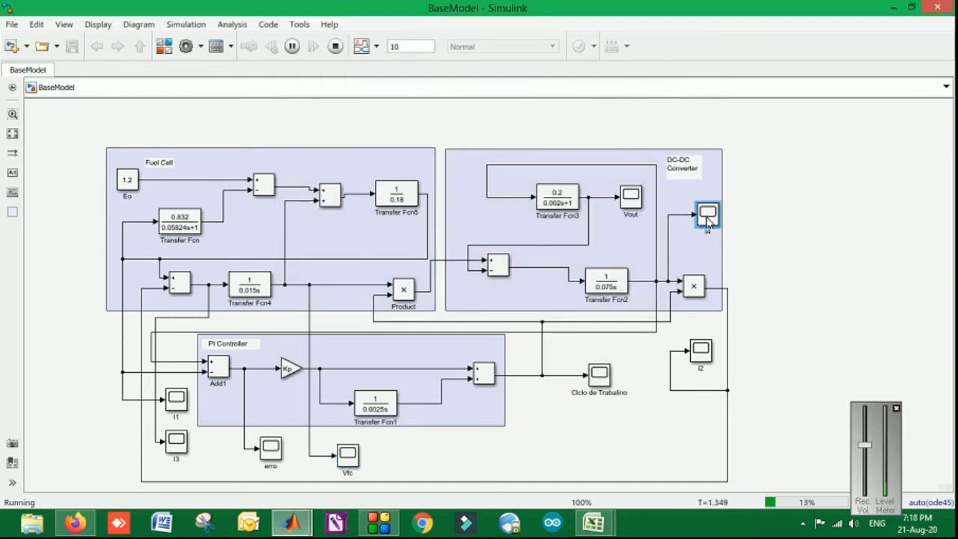
{"action": "double_click", "coordinate": [707, 213]}
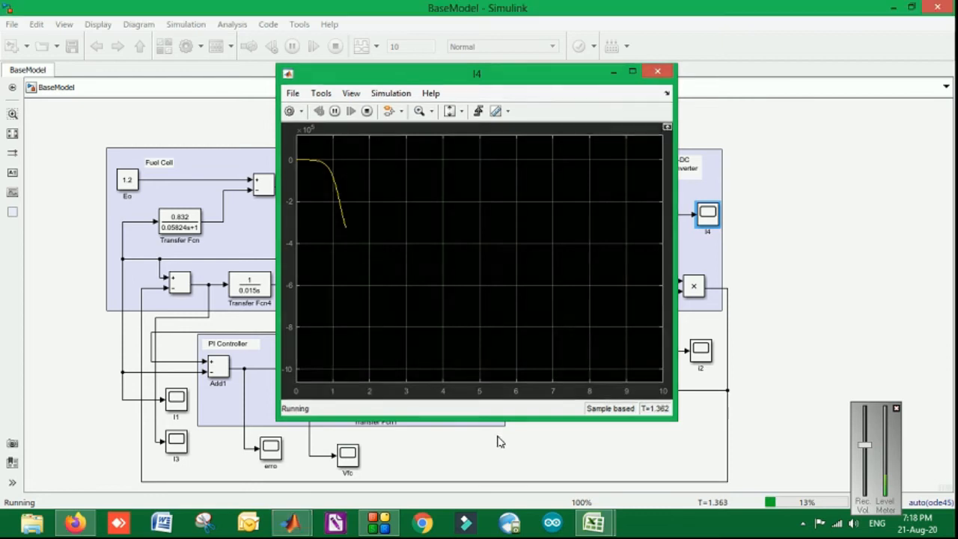
{"action": "left_click", "coordinate": [657, 70]}
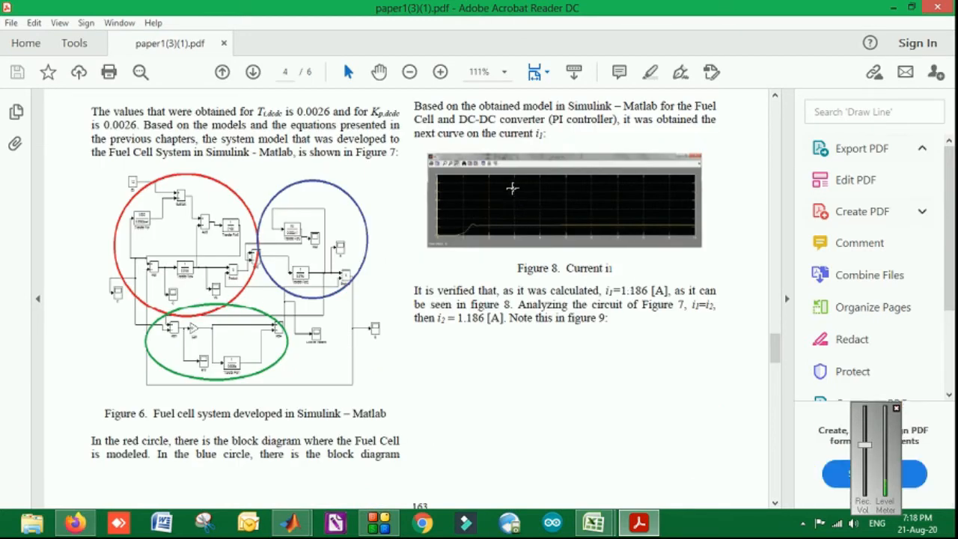
Zoom and scroll through pages 4–6 viewing Figures 8–15, then close the paper.
{"action": "left_click", "coordinate": [440, 72]}
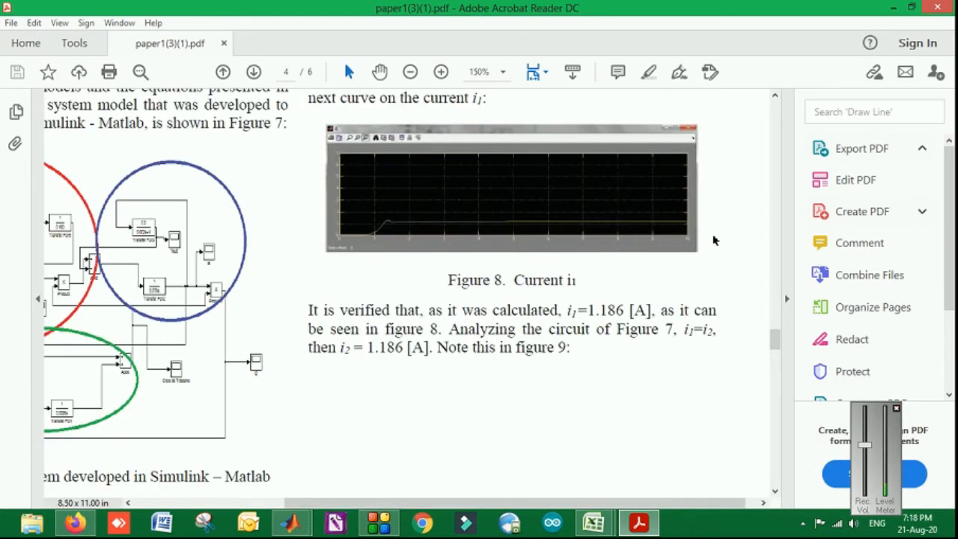
{"action": "left_click", "coordinate": [440, 71]}
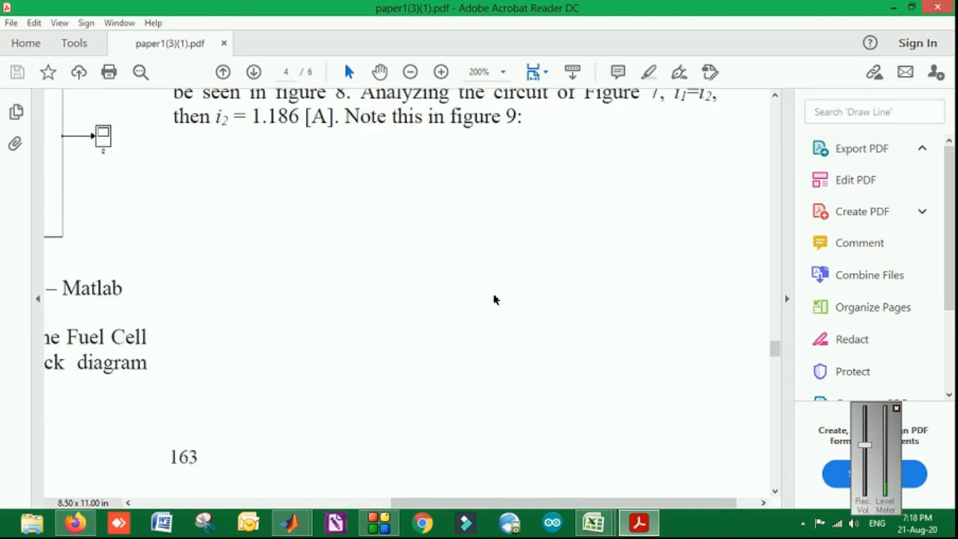
{"action": "scroll", "scroll_direction": "down", "scroll_amount": 3}
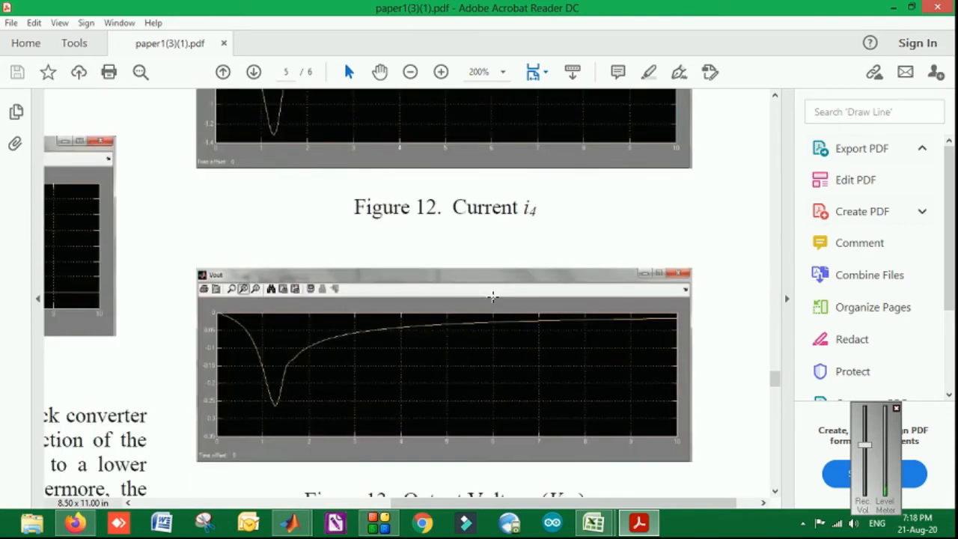
{"action": "scroll", "scroll_direction": "down", "scroll_amount": 3}
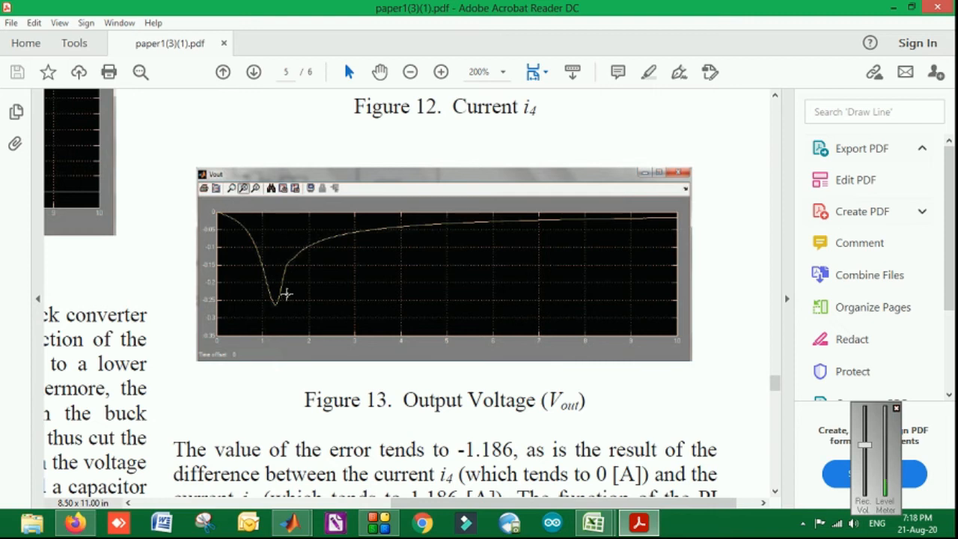
{"action": "scroll", "scroll_direction": "down", "scroll_amount": 3}
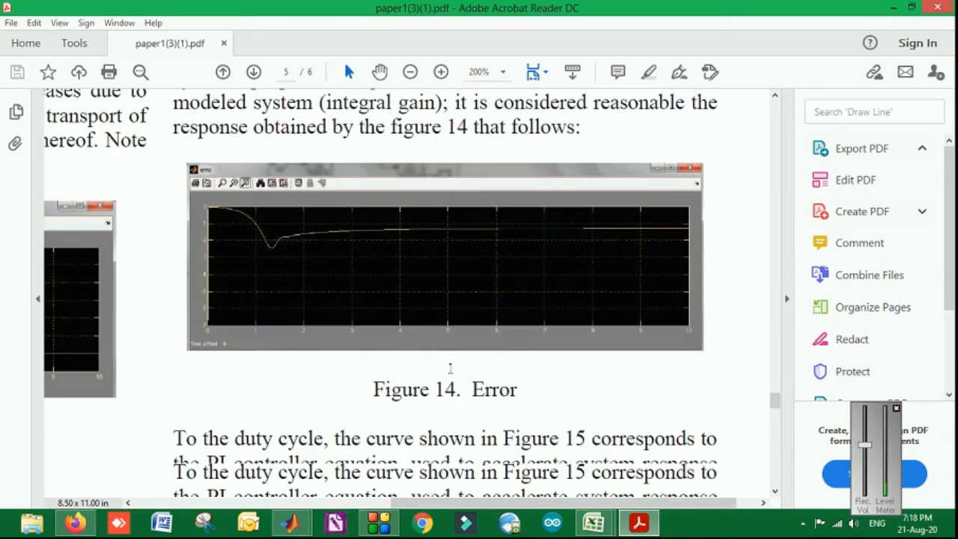
{"action": "left_click", "coordinate": [410, 72]}
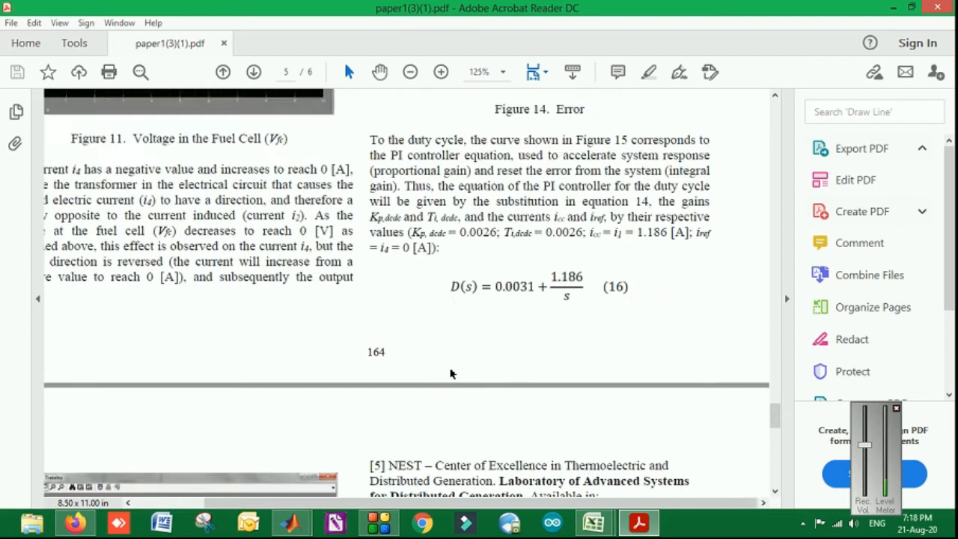
{"action": "scroll", "scroll_direction": "down", "scroll_amount": 3}
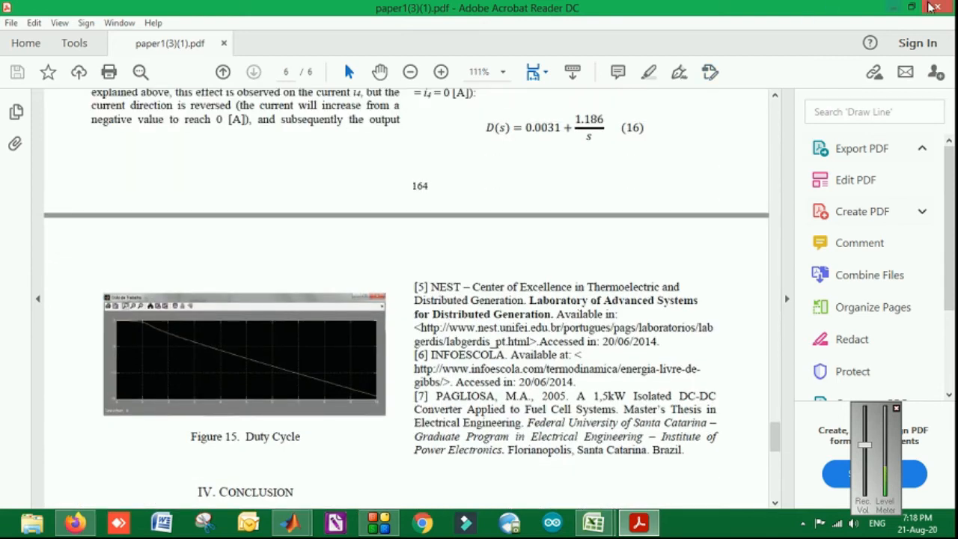
{"action": "left_click", "coordinate": [291, 522]}
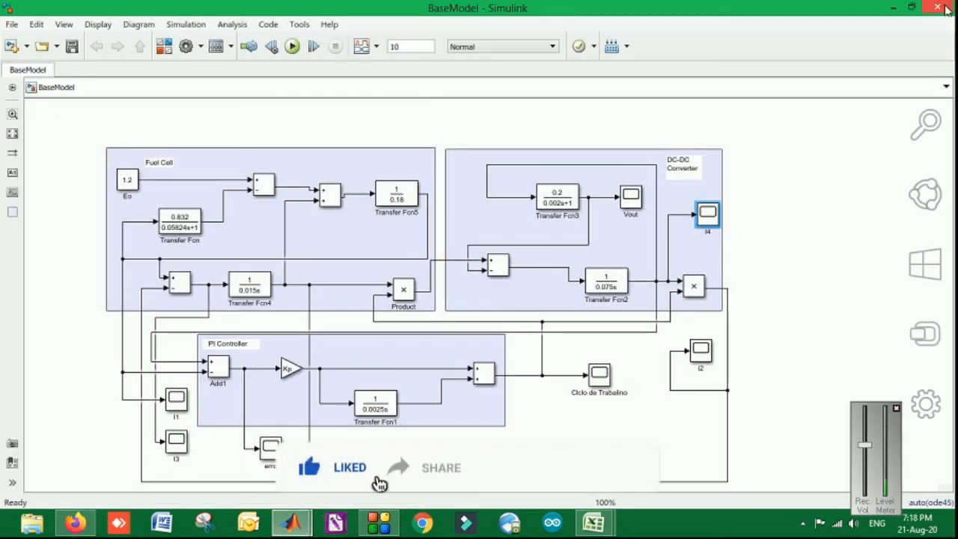
{"action": "left_click", "coordinate": [537, 467]}
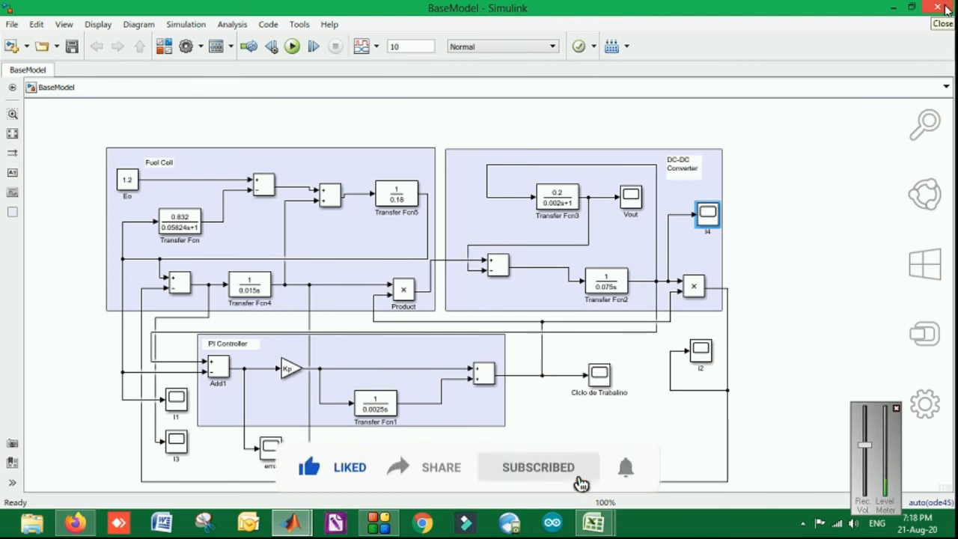